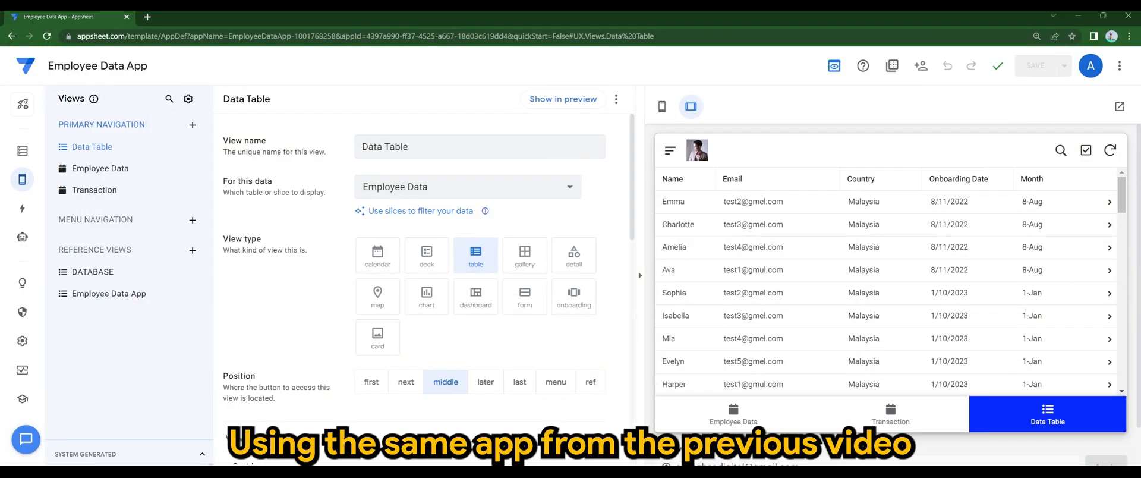
mouse_move(806, 419)
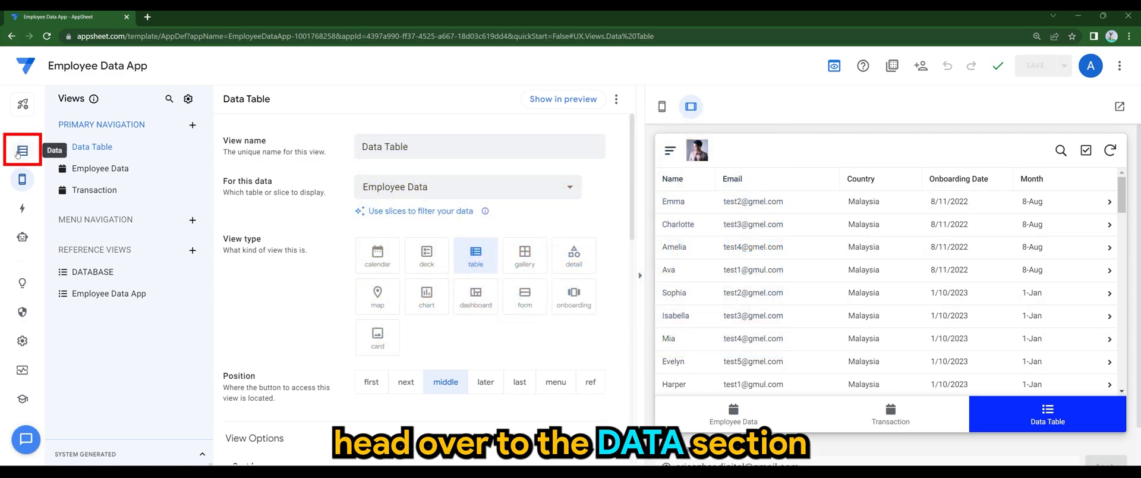
Add a new virtual column named Year to the Employee Data table
click(22, 150)
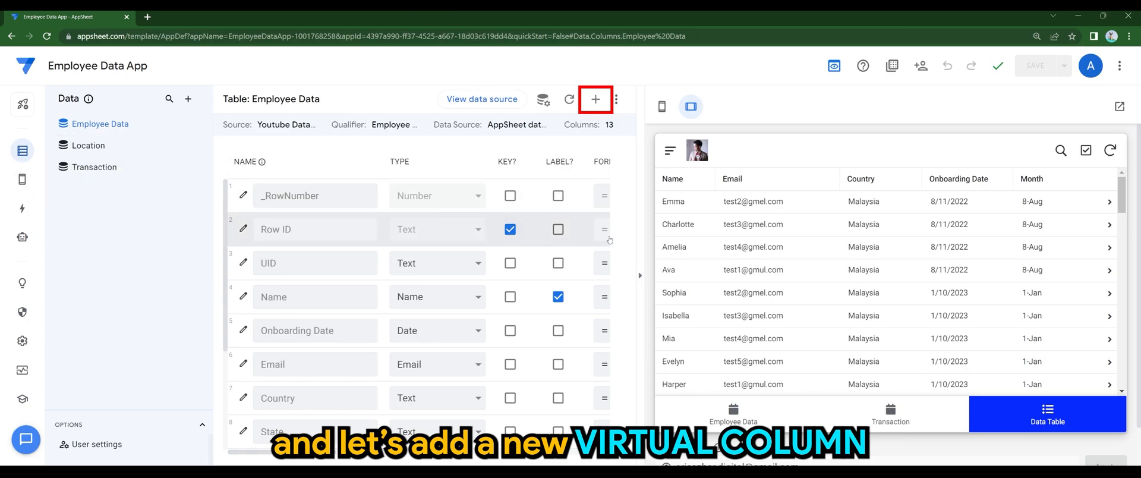
mouse_move(595, 99)
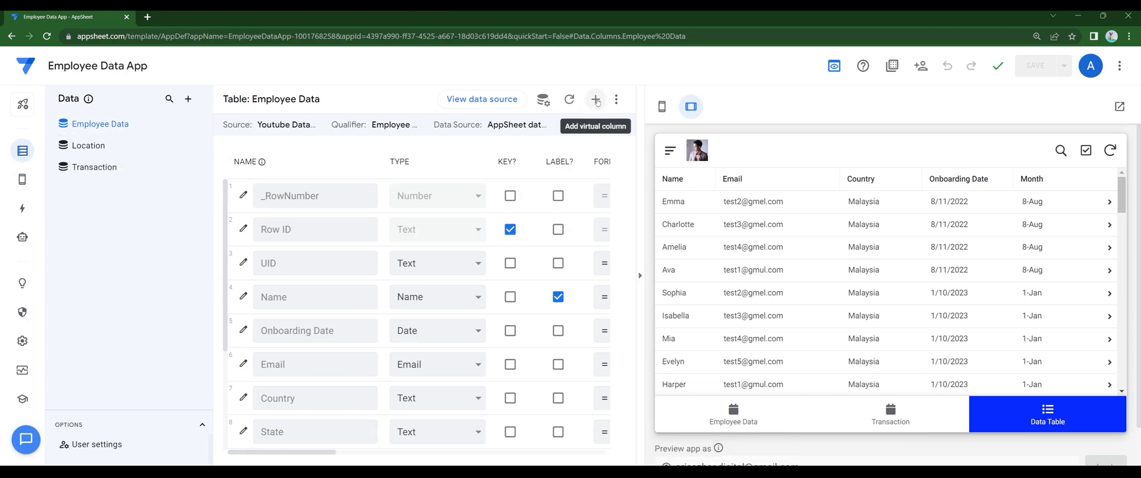
click(595, 98)
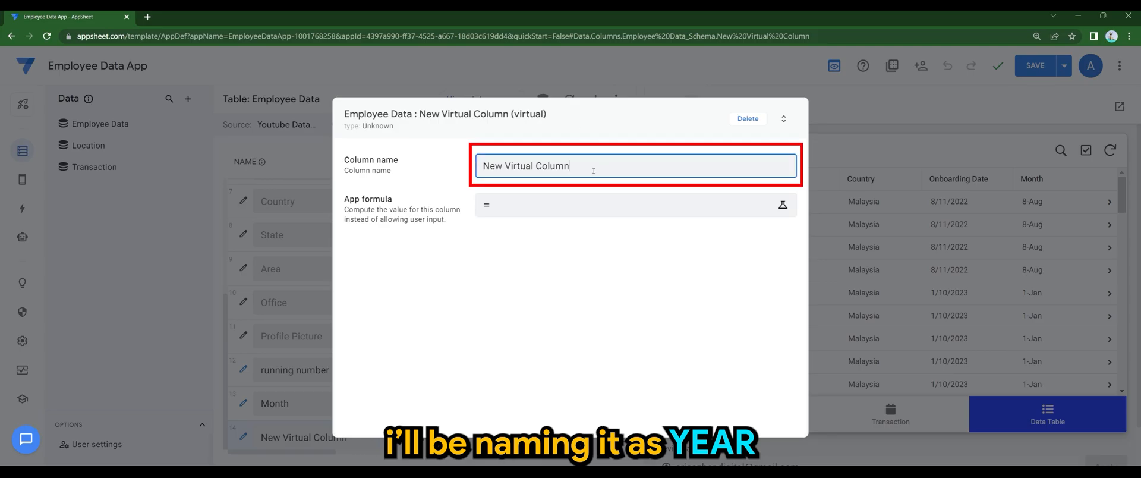
text(Yea)
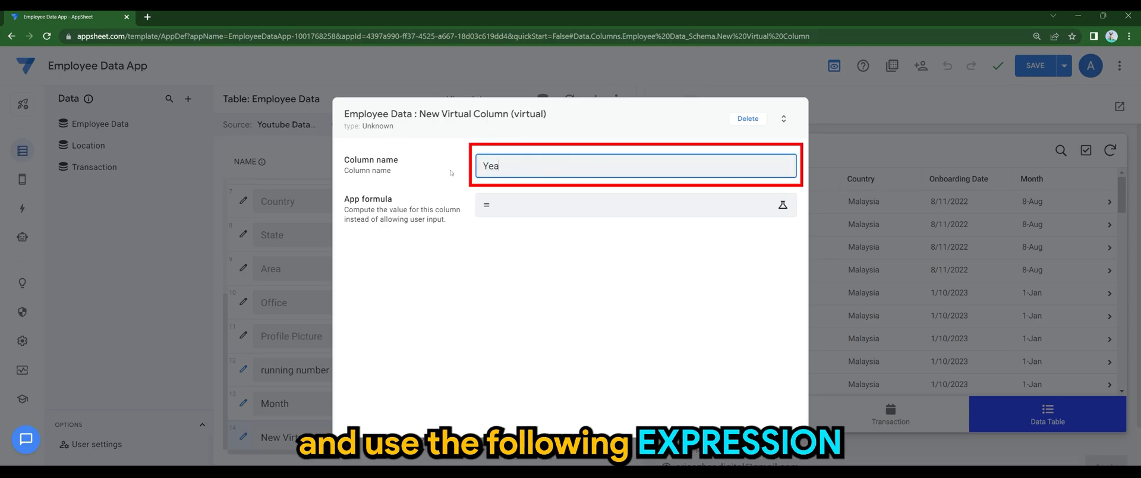
text(r)
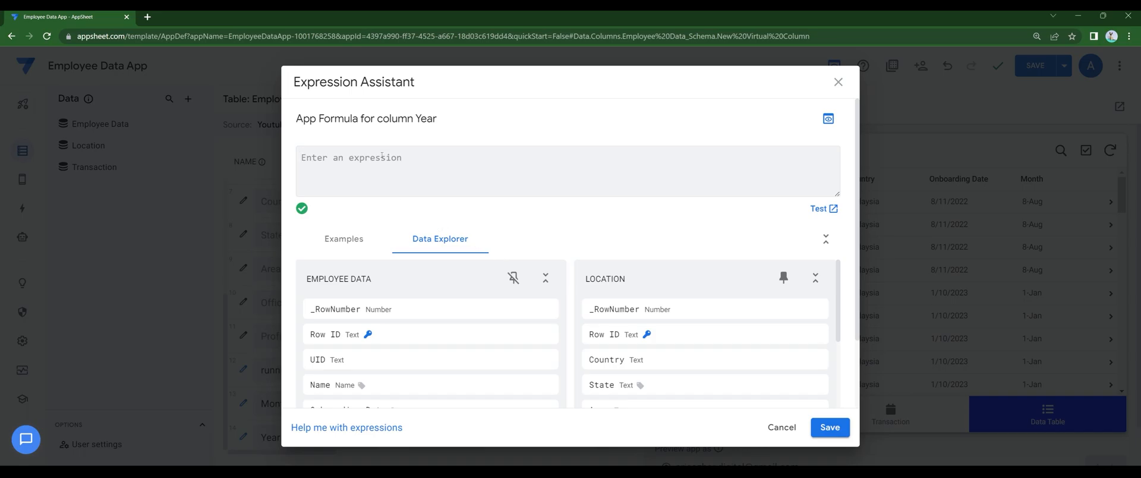
Give the Year column the formula YEAR([Onboarding Date]), save it and finish editing
text(YEAR)
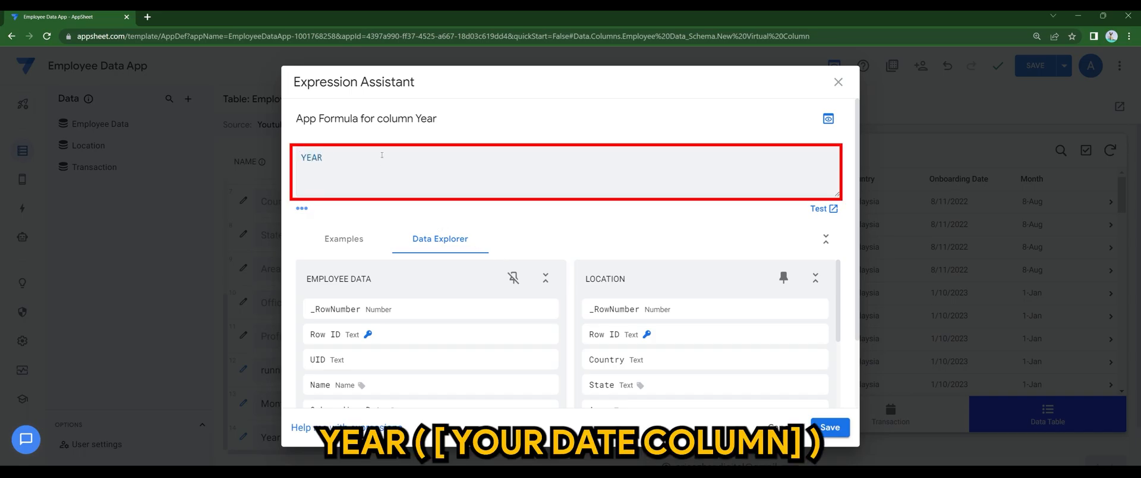
text(())
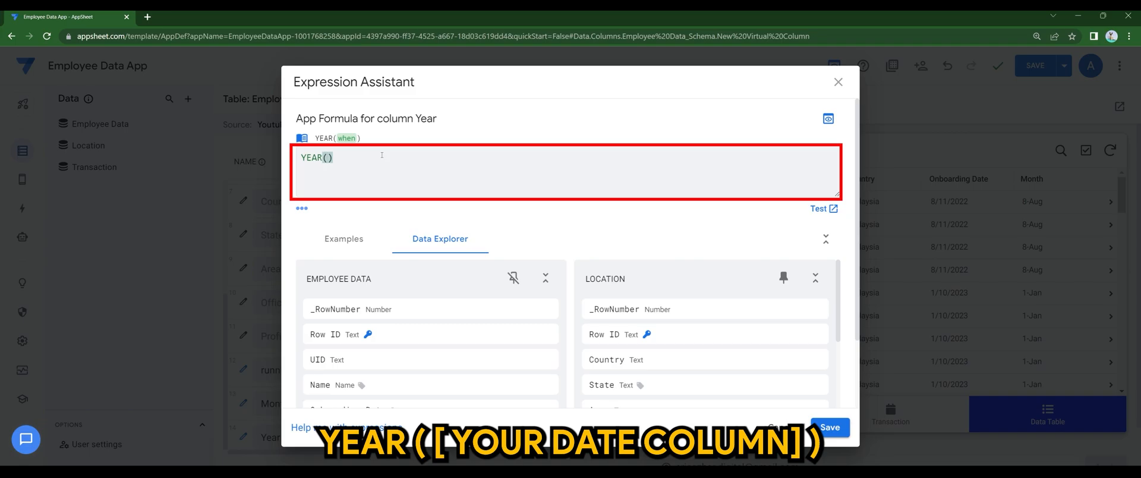
click(820, 209)
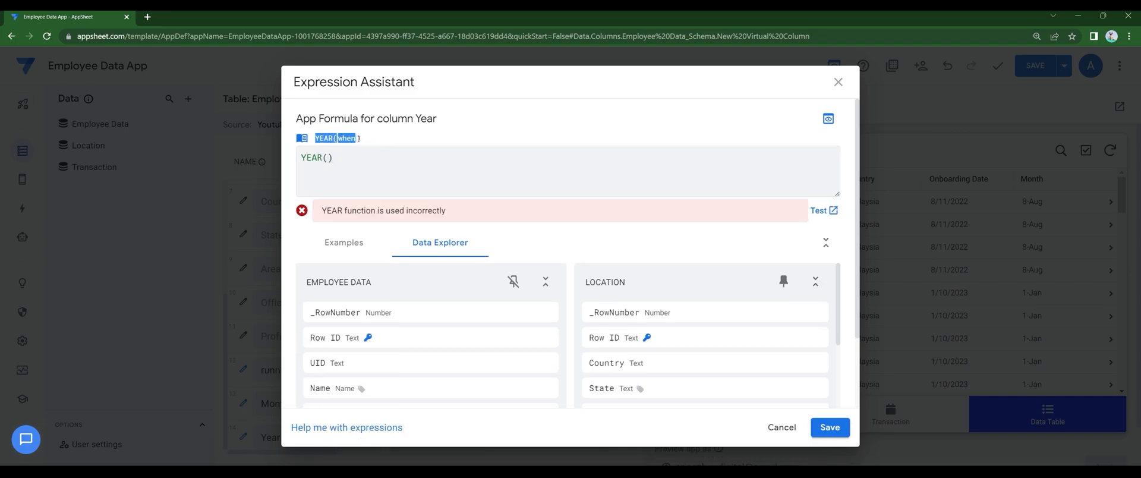
mouse_move(419, 359)
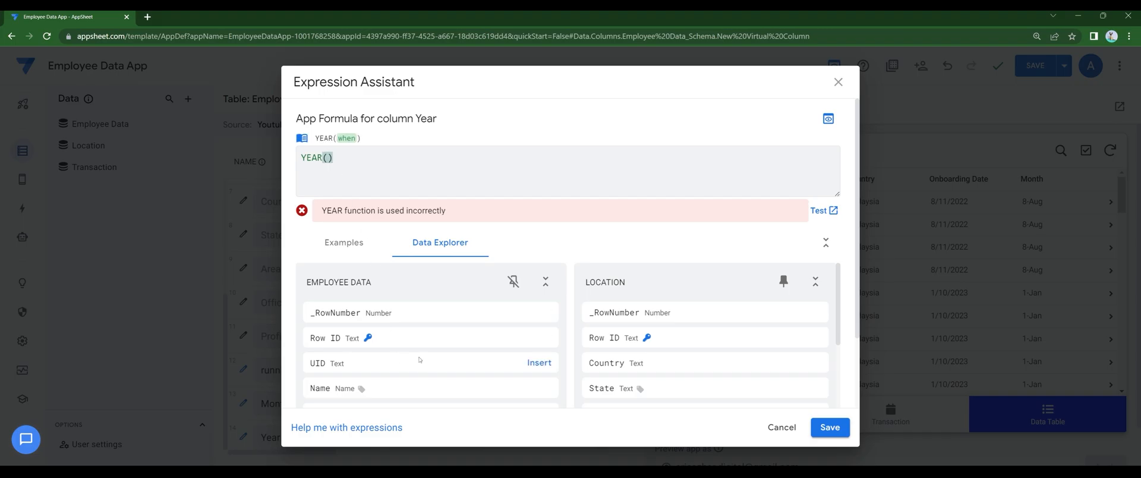
scroll(down, 3)
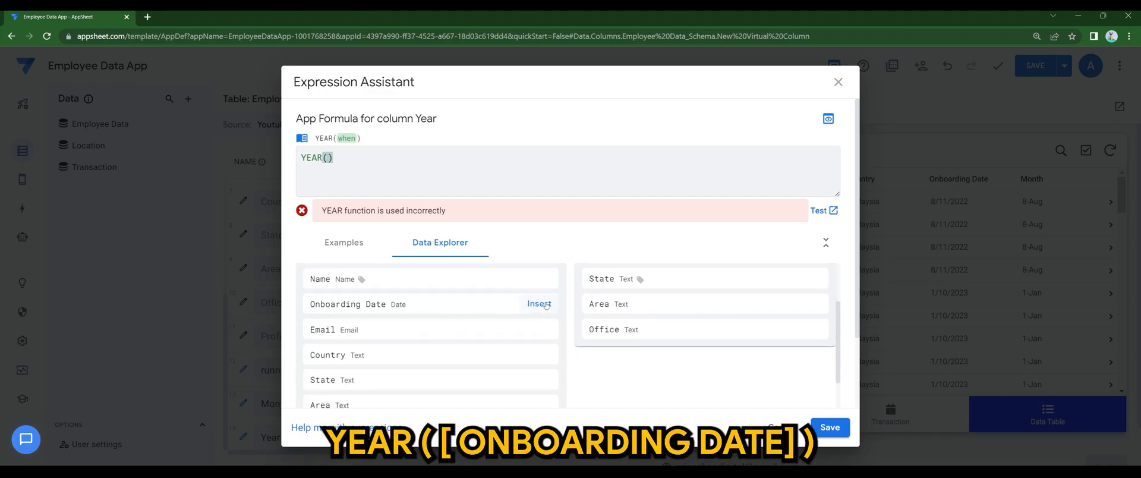
click(538, 303)
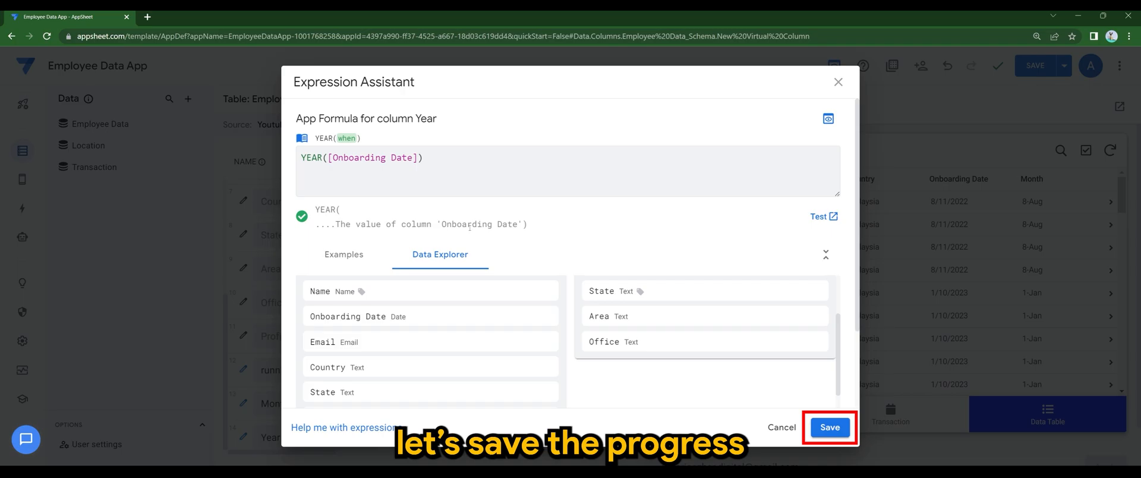
click(829, 427)
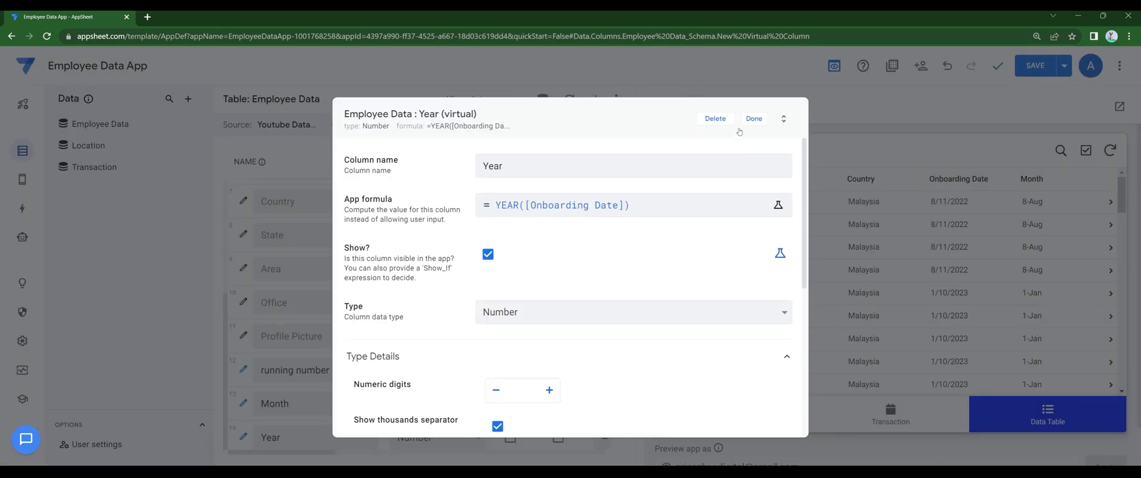
click(753, 117)
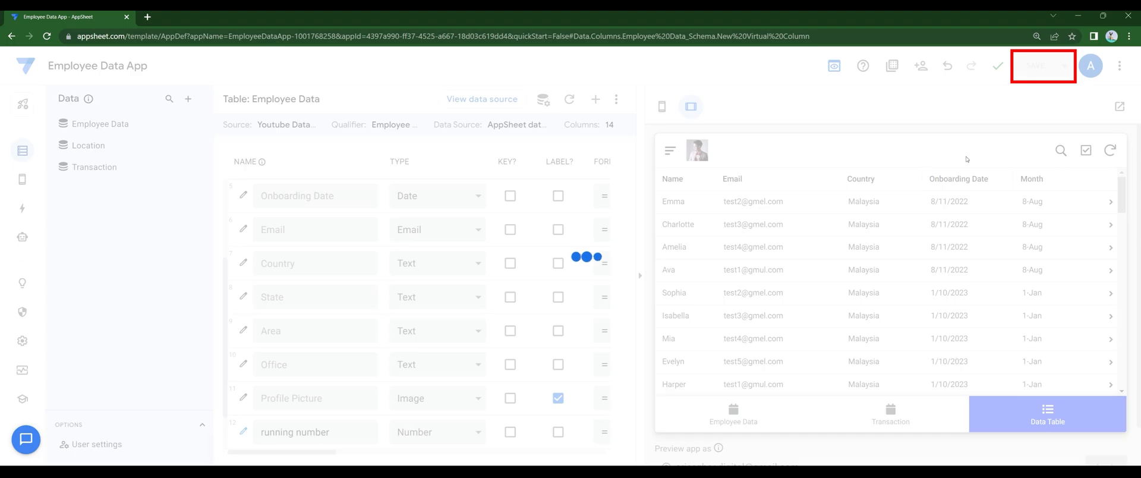
Save the app and add Year to the Data Table view's column order
click(1039, 65)
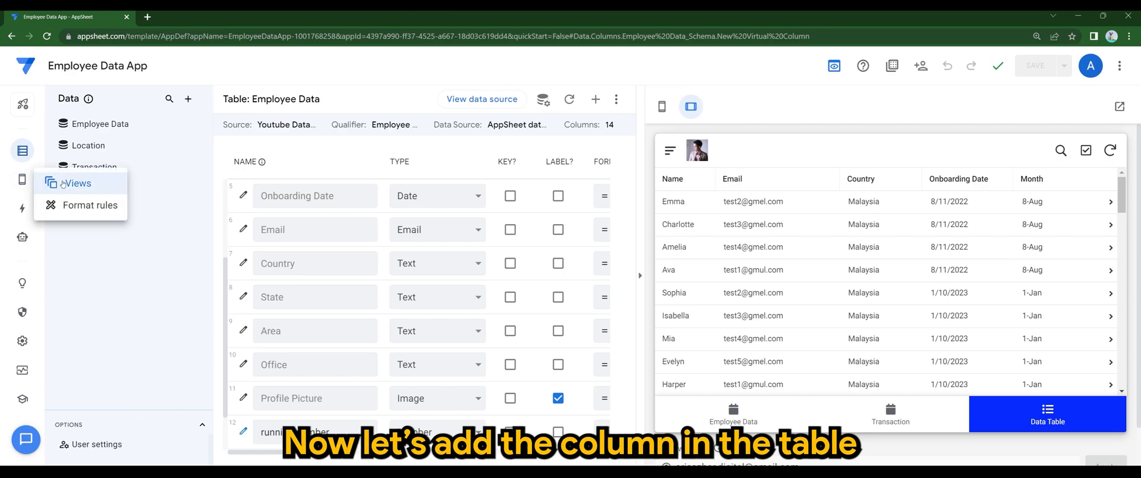
click(77, 182)
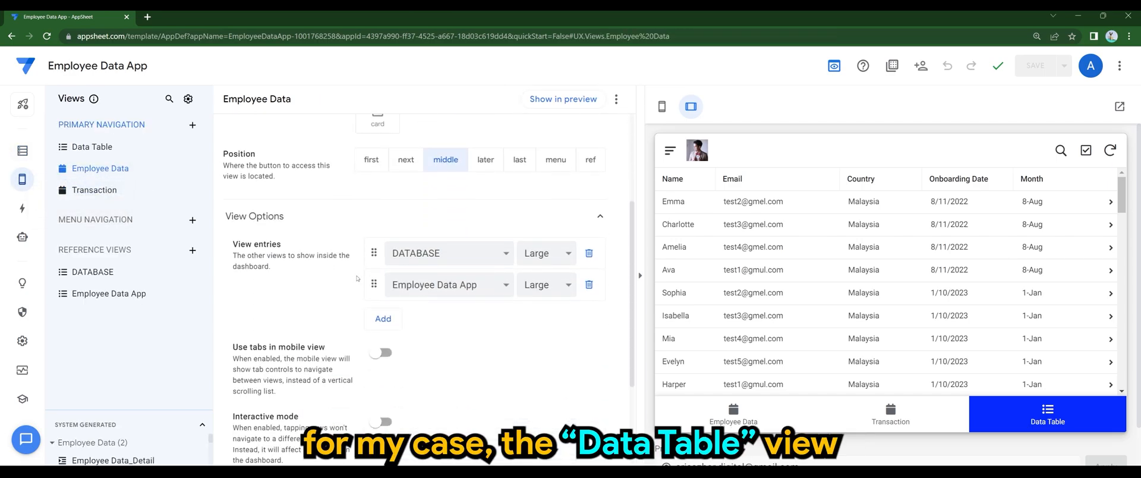
click(93, 147)
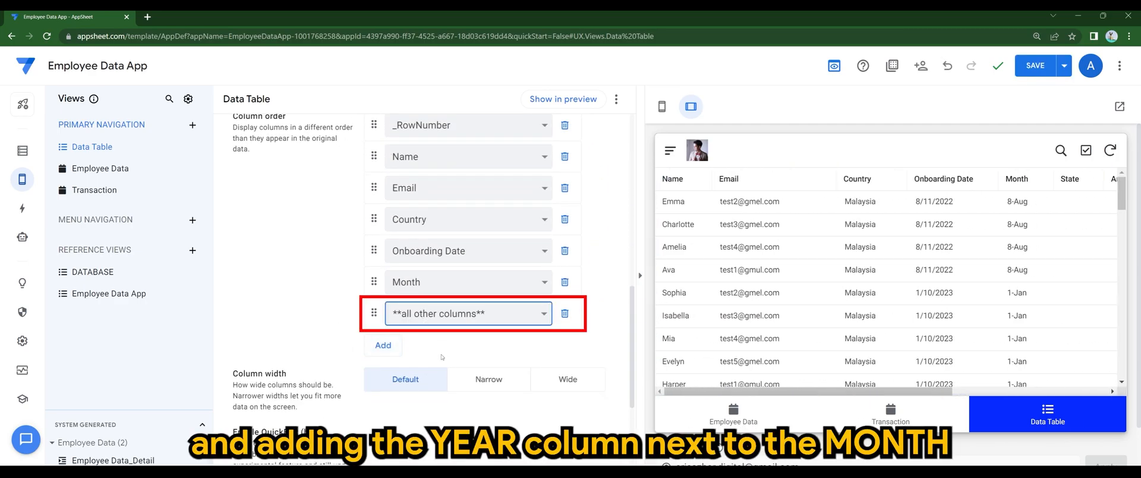
click(462, 313)
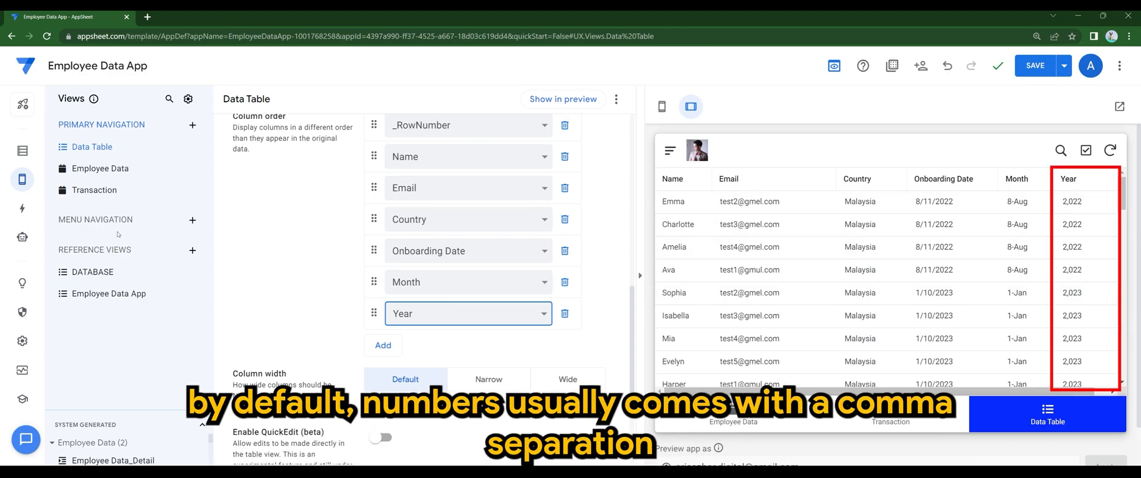
click(23, 150)
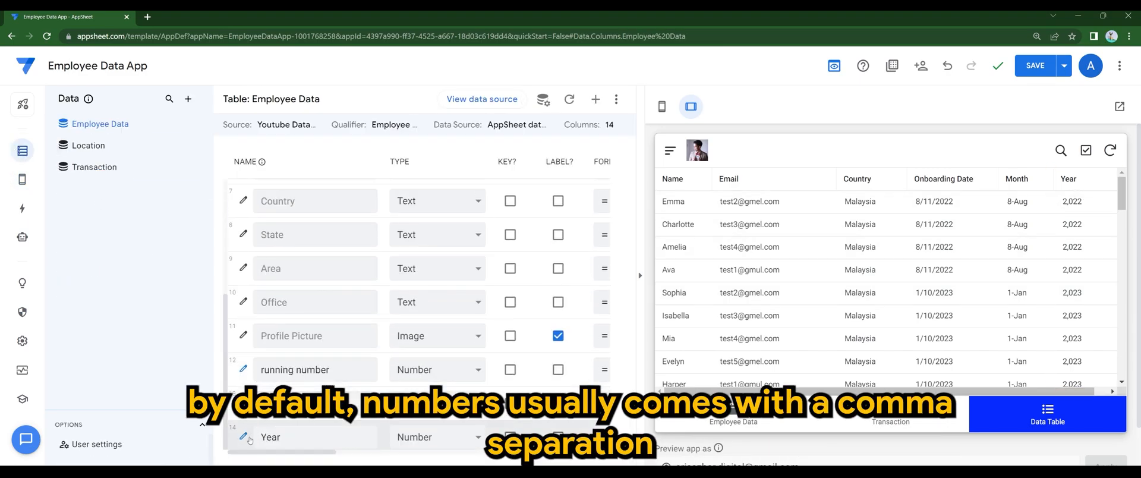
Set Year's display mode to Label and turn off the thousands separator
click(244, 436)
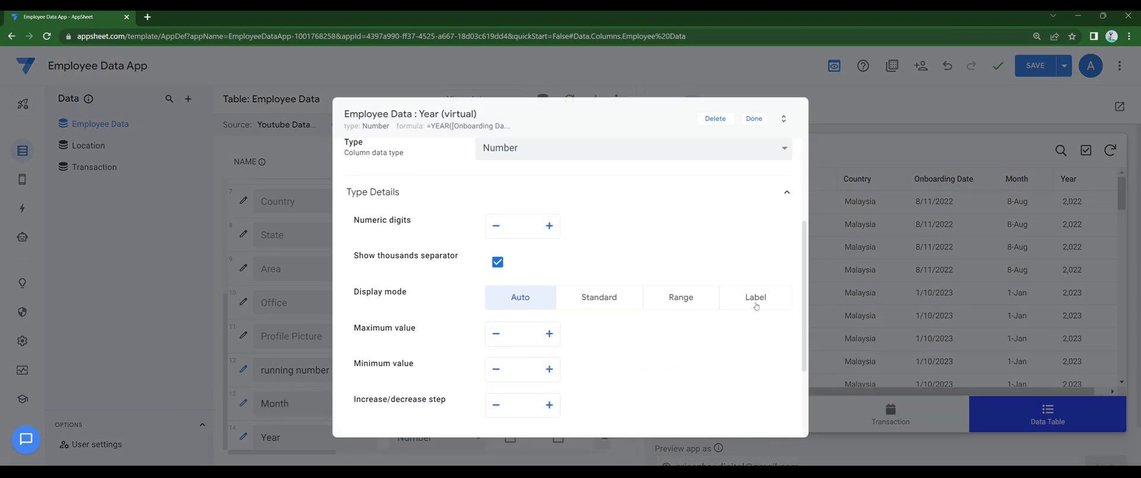
click(755, 297)
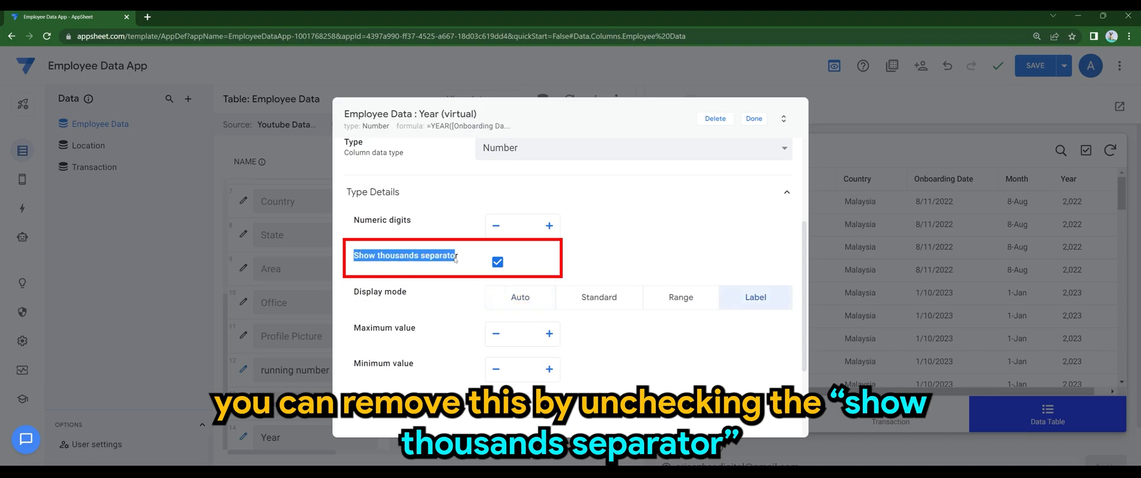
click(496, 261)
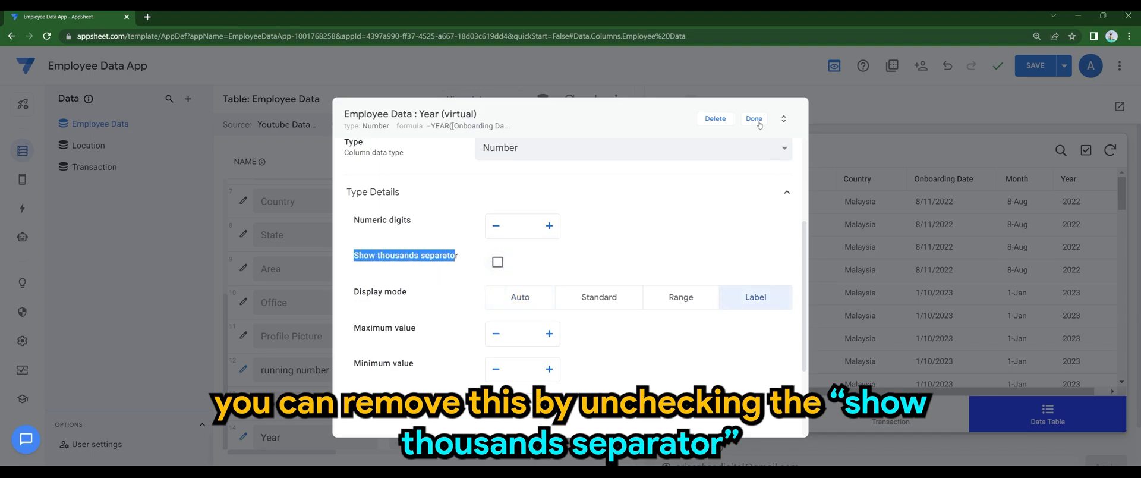
click(754, 118)
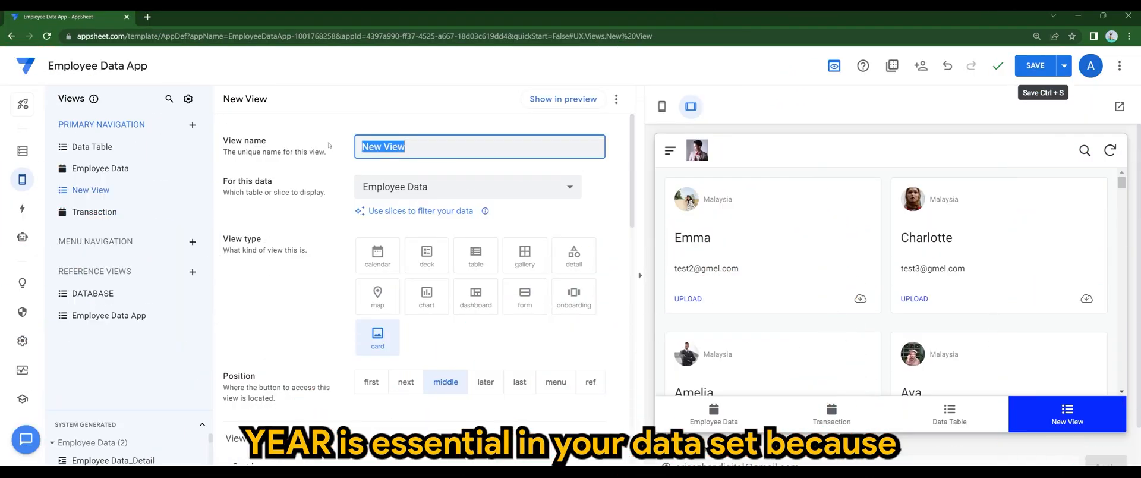
Name the new view Chart and make it a chart view
text(cHA)
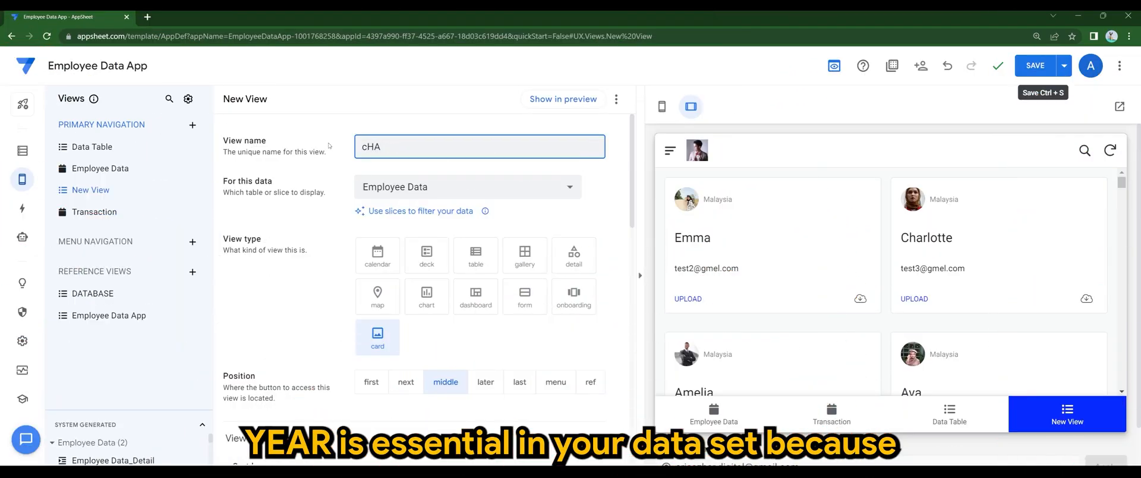
text(Chart)
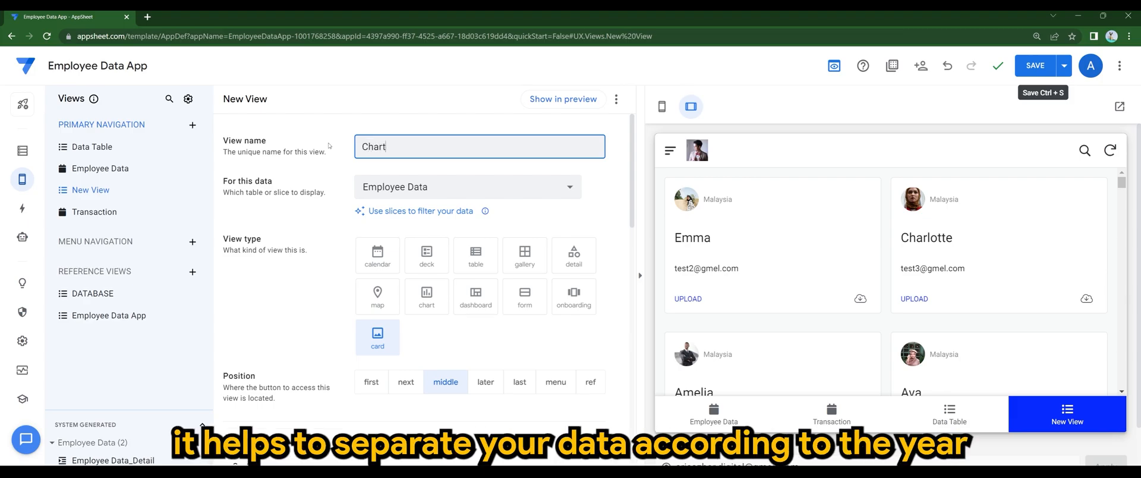
click(426, 297)
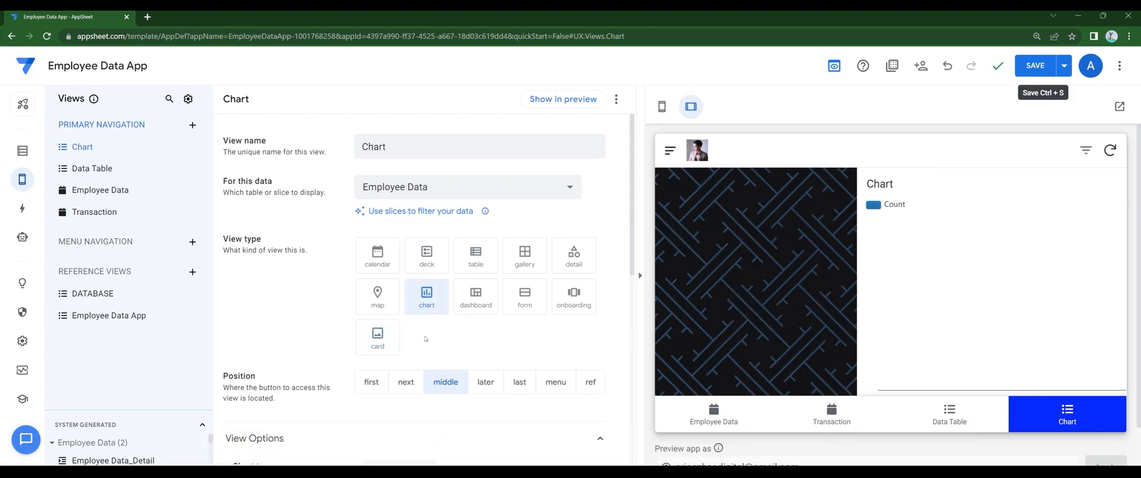
scroll(down, 3)
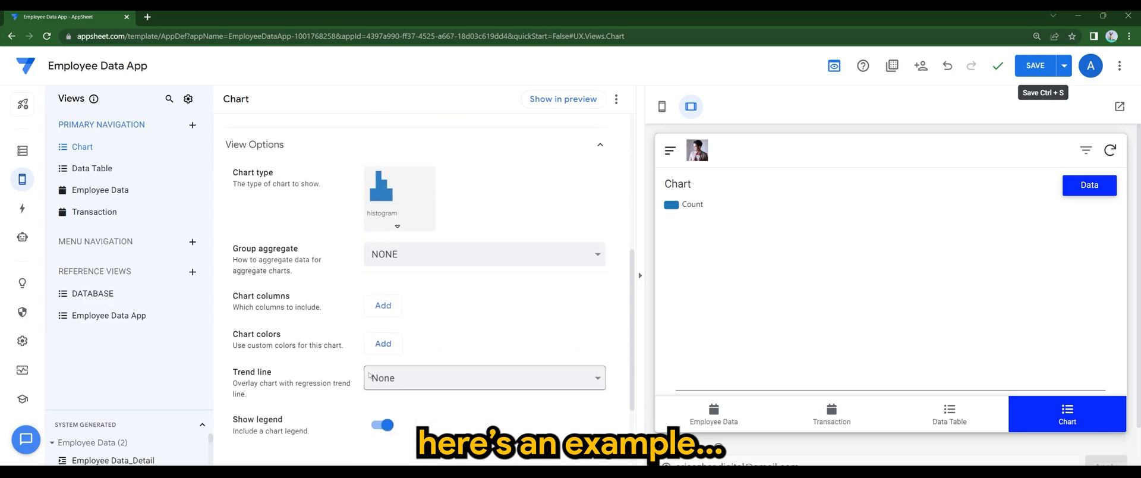
Plot the chart by Year as an aggregate donut chart
click(382, 305)
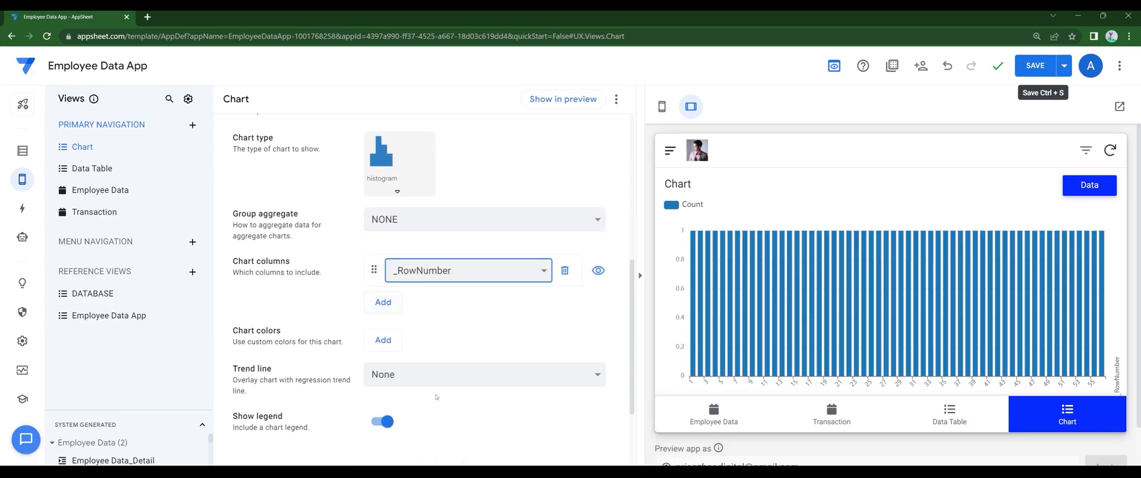
click(467, 270)
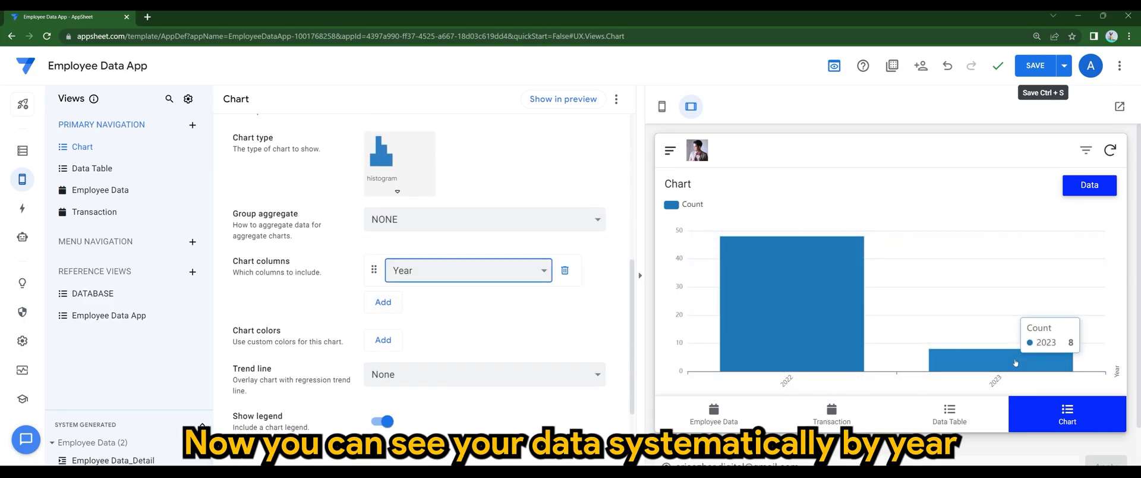
click(399, 160)
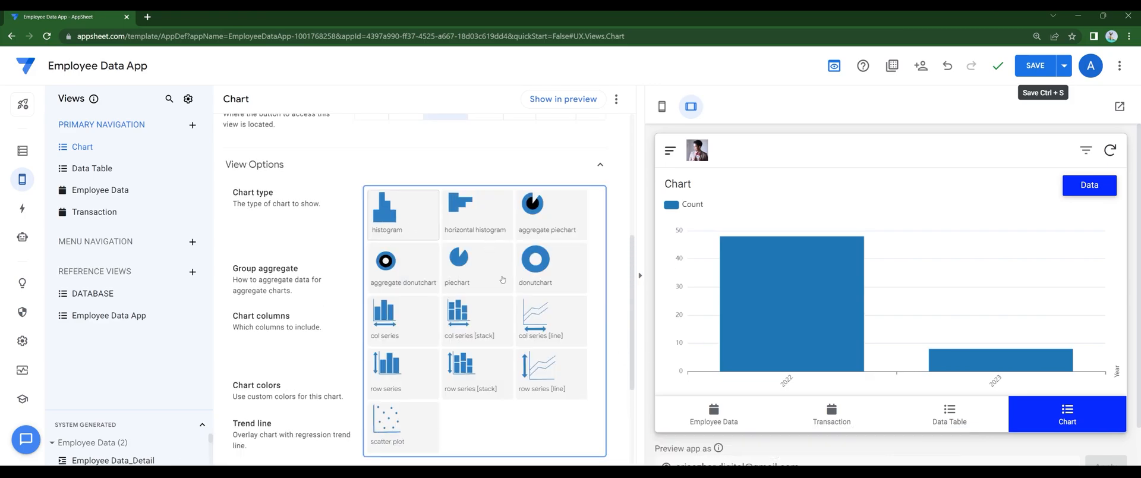
click(385, 263)
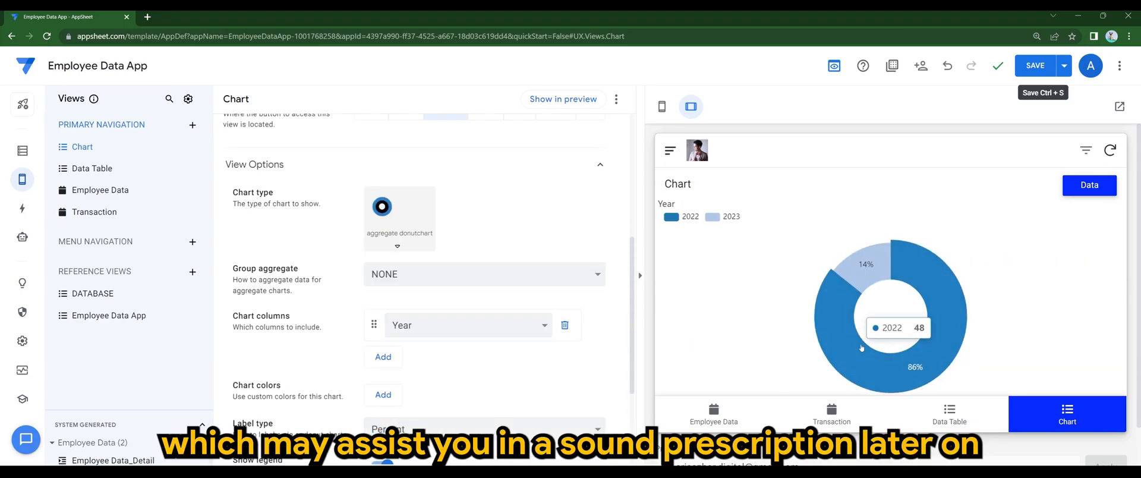
scroll(down, 3)
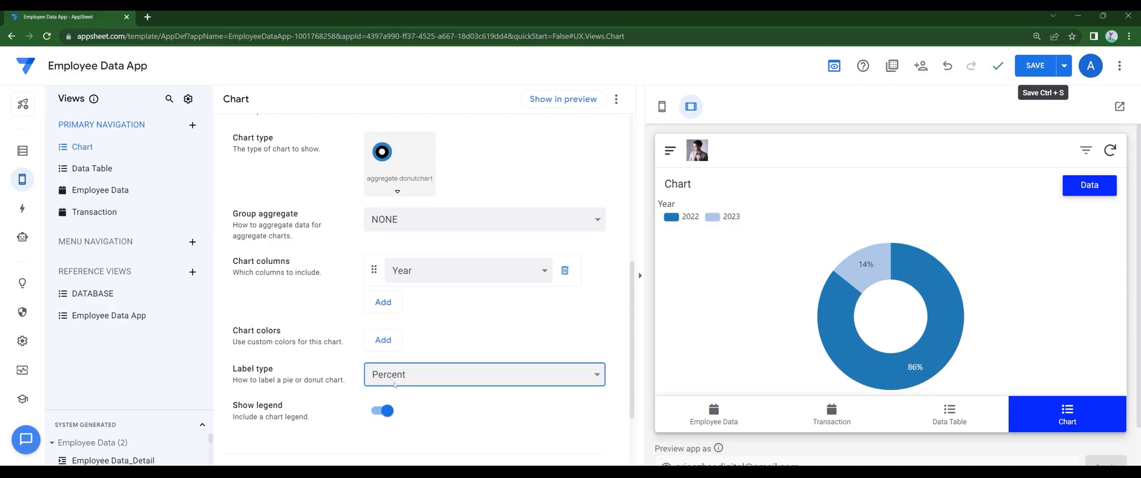
Add custom chart colours, purple for 2022 and pink for 2023
click(383, 340)
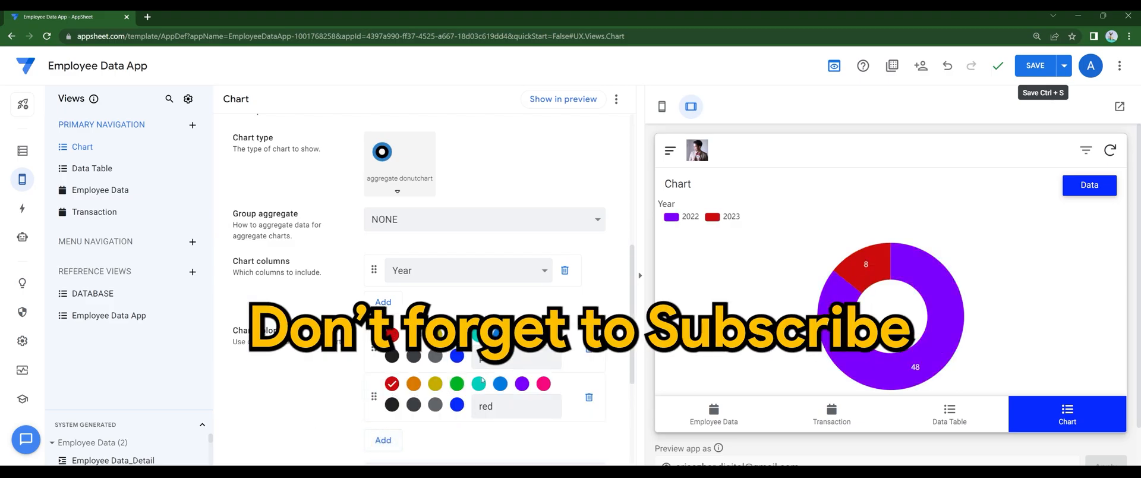
click(413, 384)
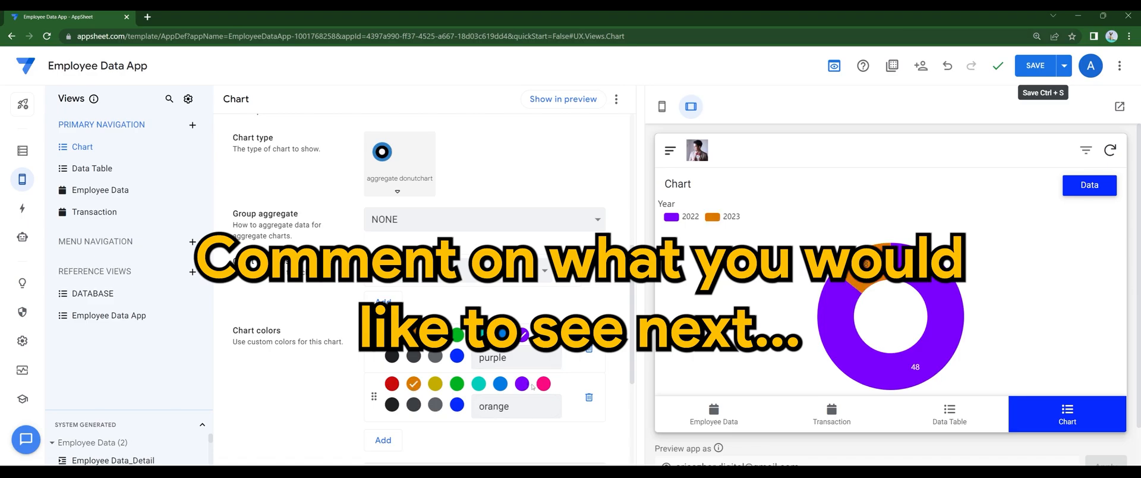
click(544, 383)
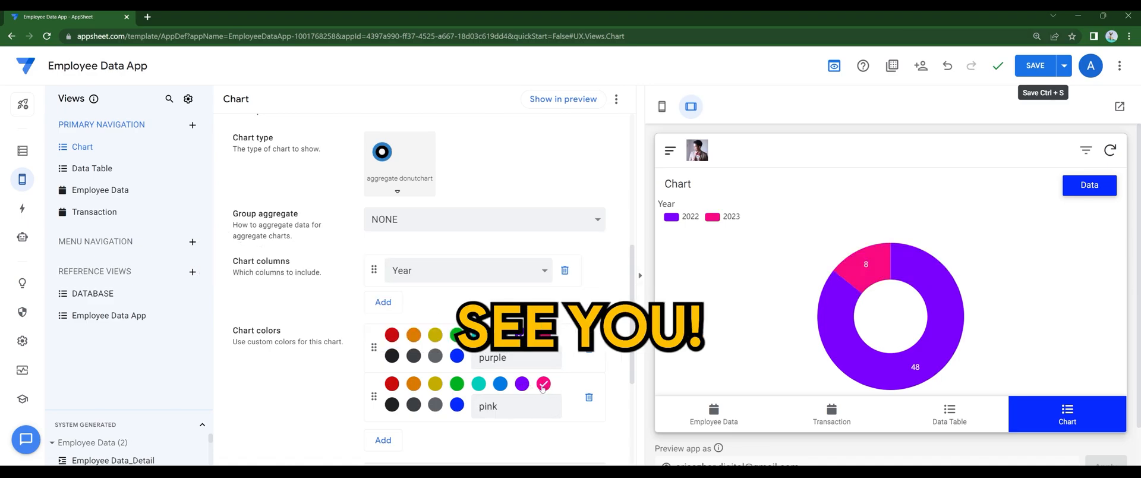